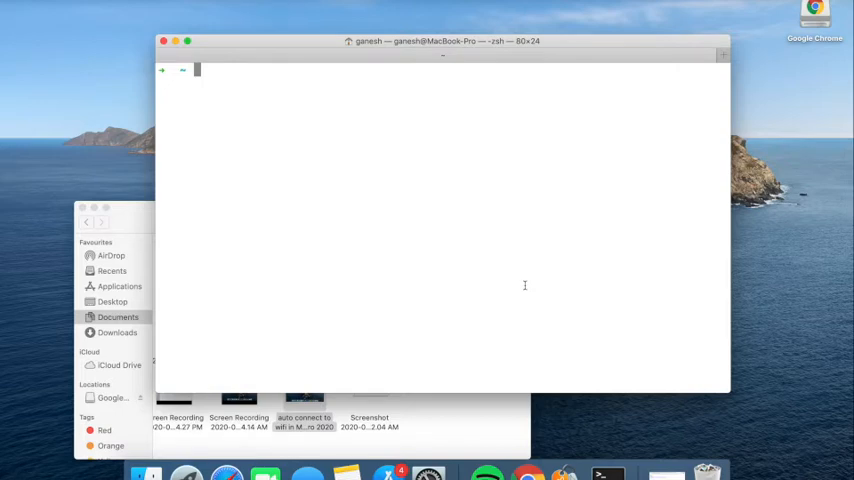
- Run 'brew install curl' to start installing curl with Homebrew
{"action": "type", "text": "brew insta"}
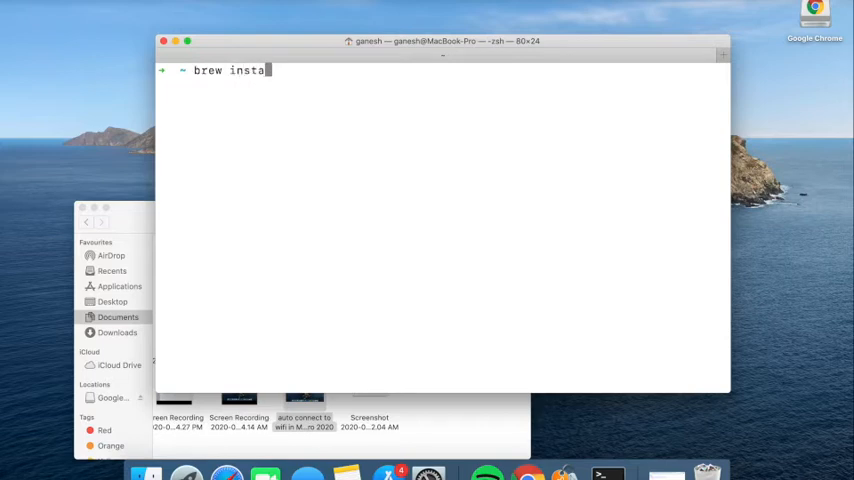
{"action": "type", "text": "ll curl"}
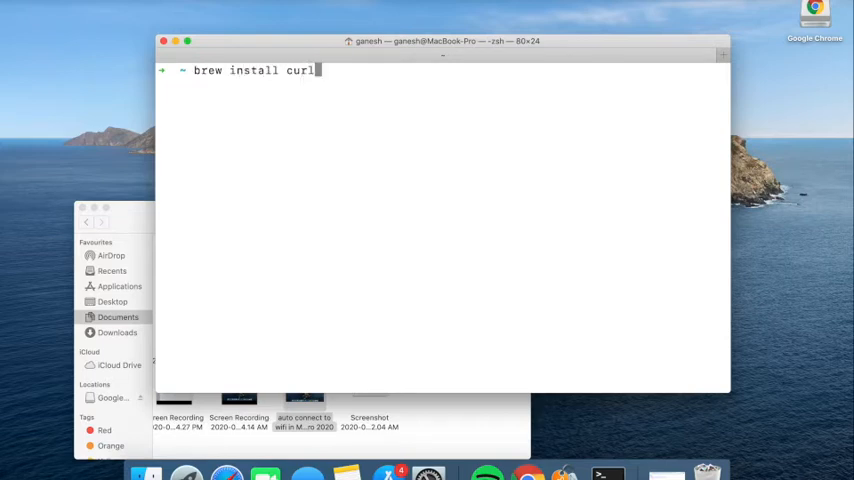
{"action": "key", "text": "Return"}
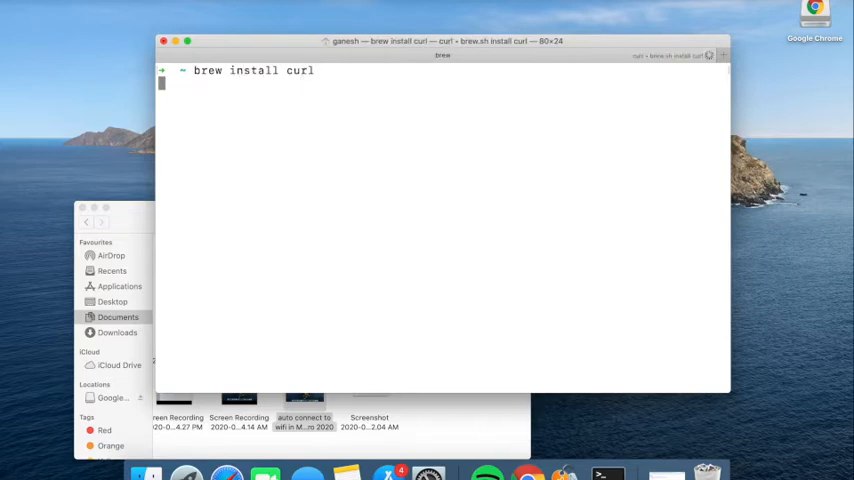
- Let Homebrew finish installing curl 7.71.1 and cleanup, then review the output
{"action": "key", "text": "Return"}
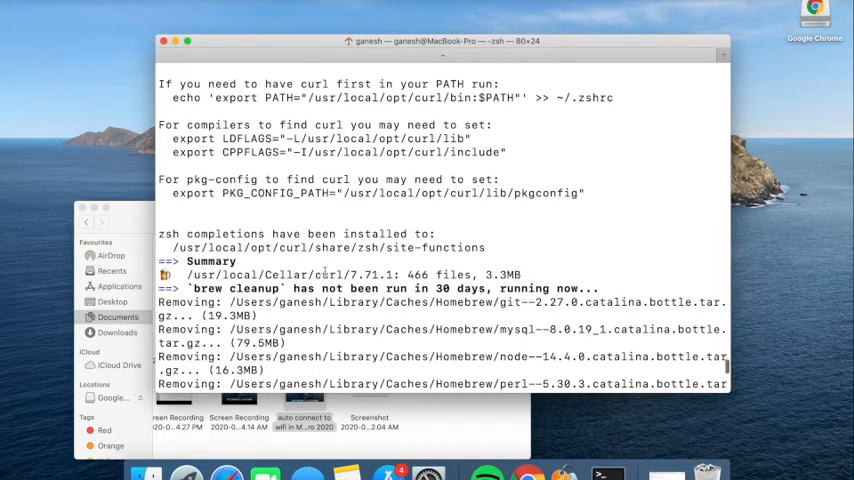
{"action": "scroll", "scroll_direction": "down", "scroll_amount": 3}
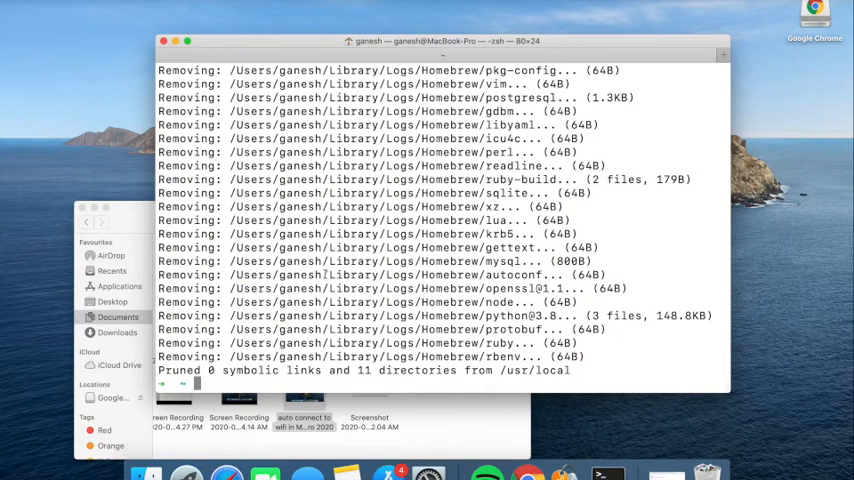
{"action": "type", "text": "man"}
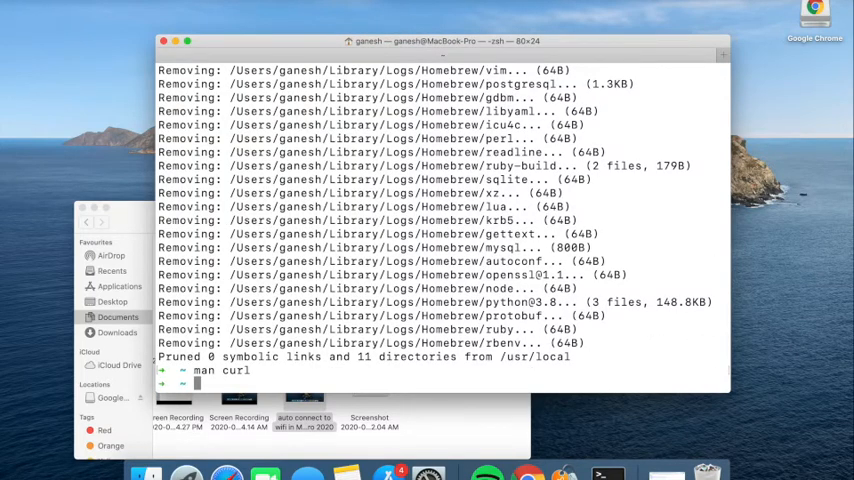
{"action": "type", "text": "curl"}
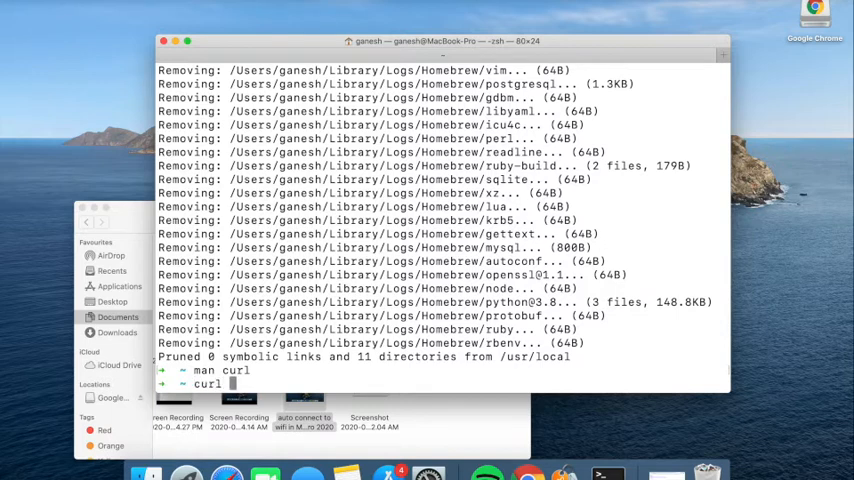
{"action": "type", "text": "https://"}
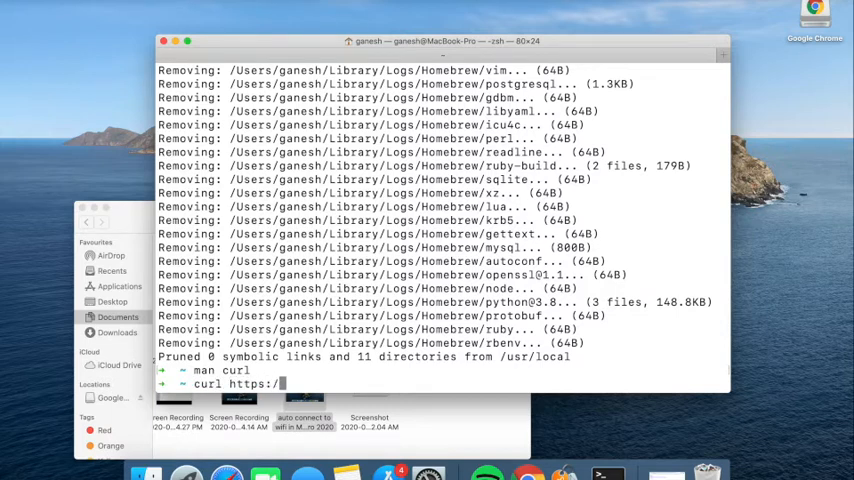
{"action": "type", "text": "fakerestapi.com"}
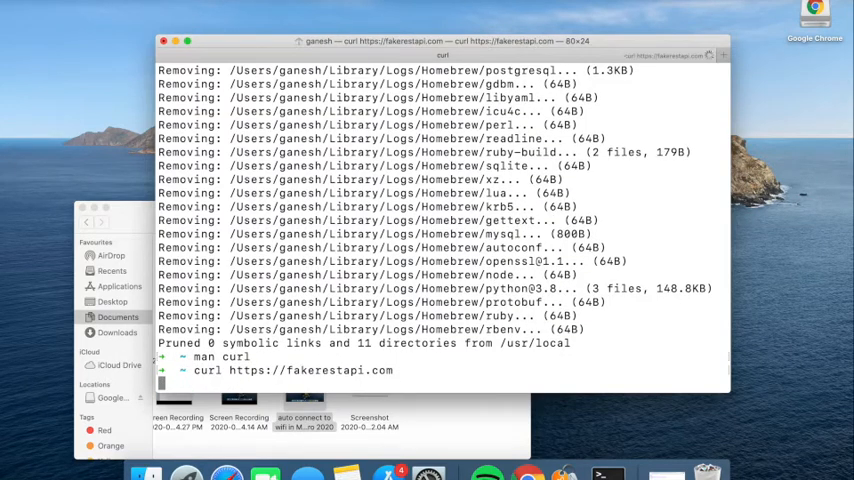
- Fetch the fakerestapi.com HTML and scroll through it to the closing html tag
{"action": "key", "text": "Return"}
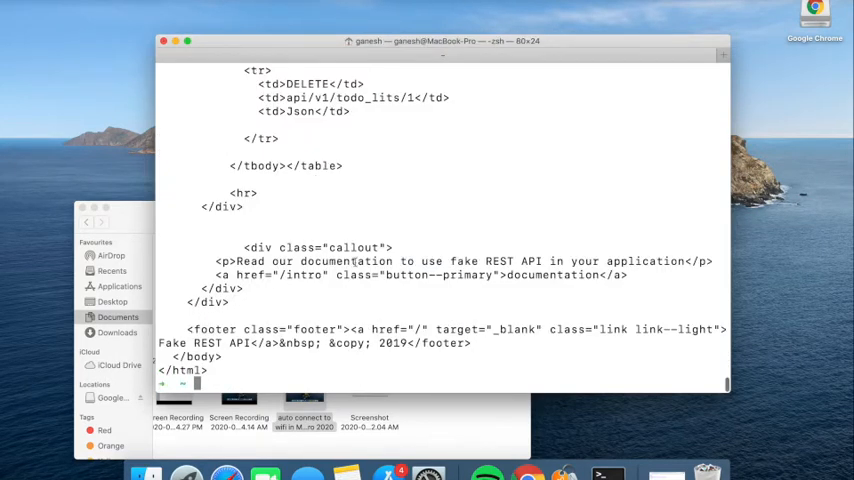
{"action": "scroll", "scroll_direction": "up", "scroll_amount": 3}
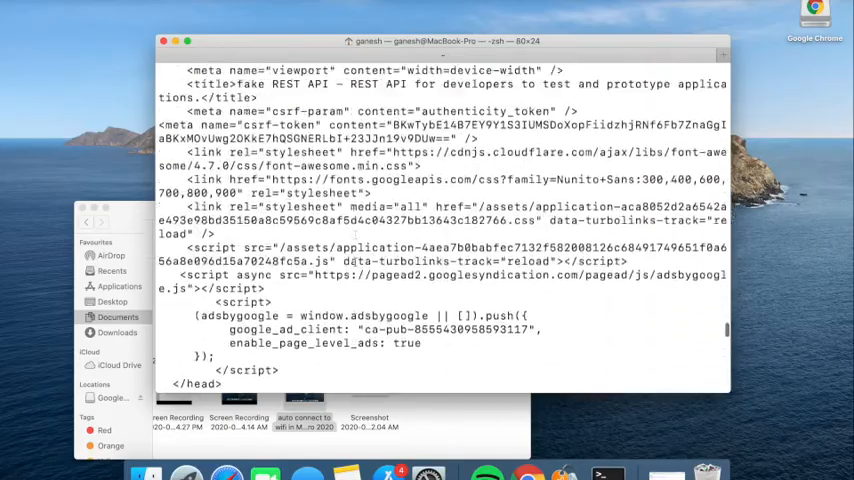
{"action": "scroll", "scroll_direction": "down", "scroll_amount": 3}
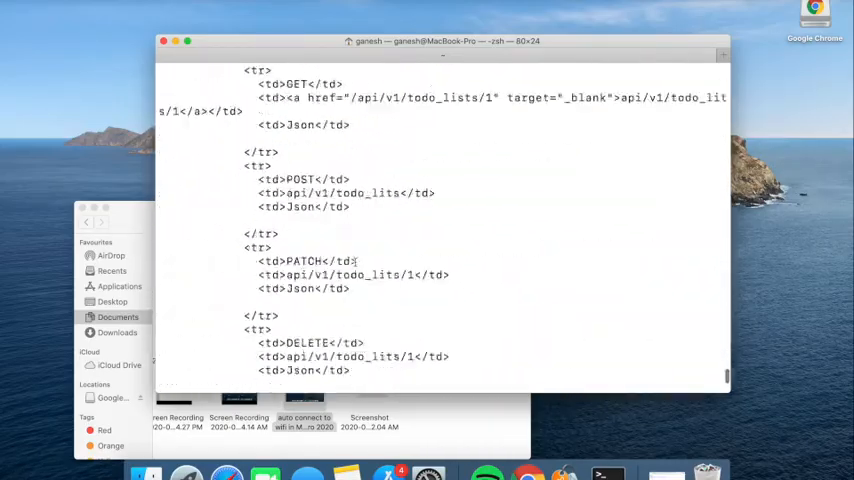
{"action": "scroll", "scroll_direction": "down", "scroll_amount": 3}
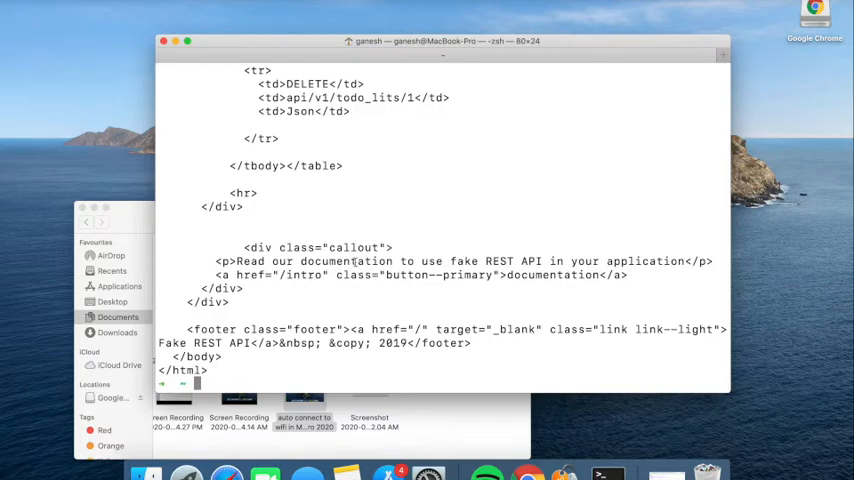
{"action": "mouse_move", "coordinate": [587, 9]}
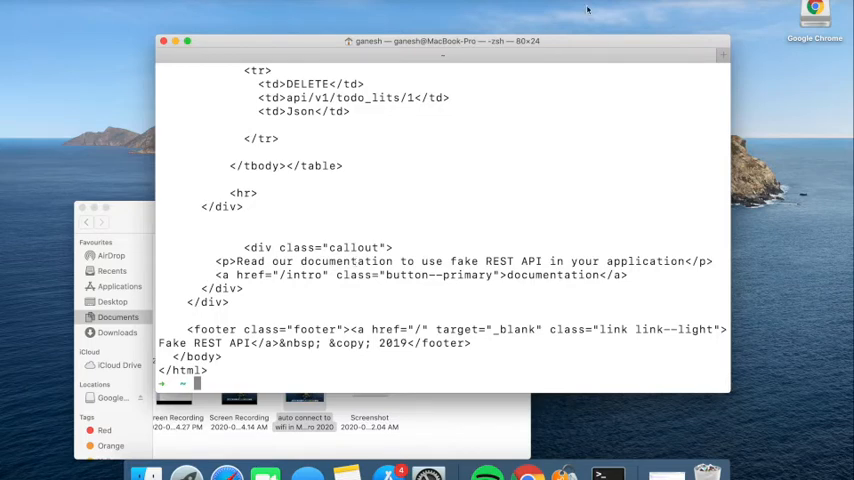